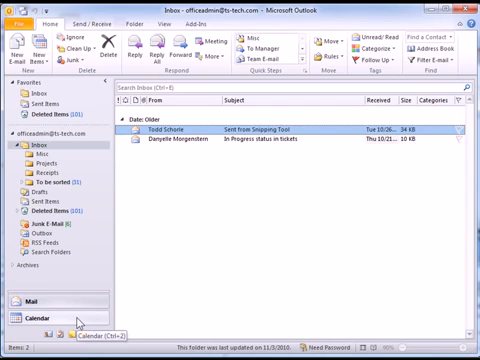
Switch Outlook from the inbox to the Calendar view.
left_click(36, 322)
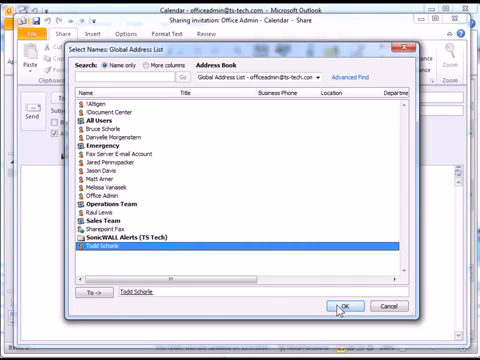
left_click(345, 306)
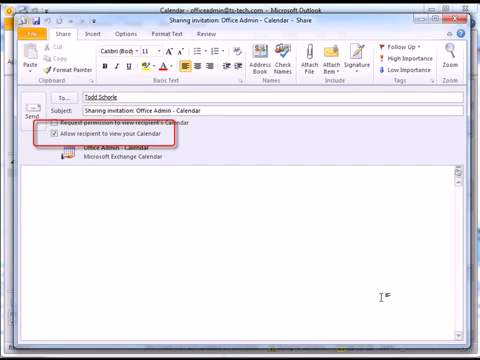
Send Todd the invitation with 'Allow recipient to view your Calendar' checked.
left_click(30, 185)
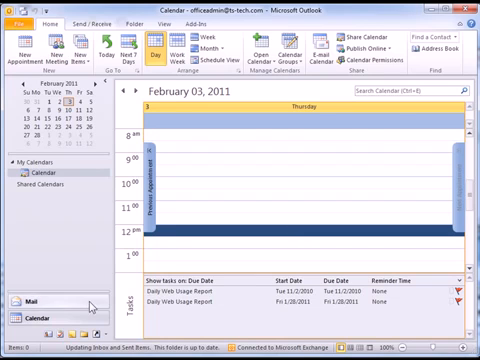
Return from the Calendar to the Mail folders.
left_click(20, 291)
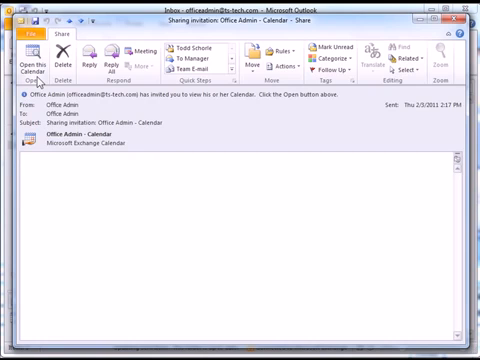
Open the Office Admin calendar via 'Open this Calendar' in the sharing invitation.
left_click(26, 56)
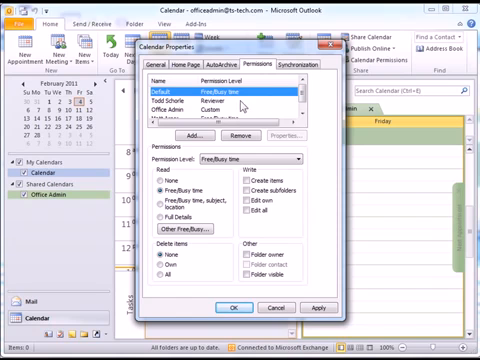
left_click(180, 104)
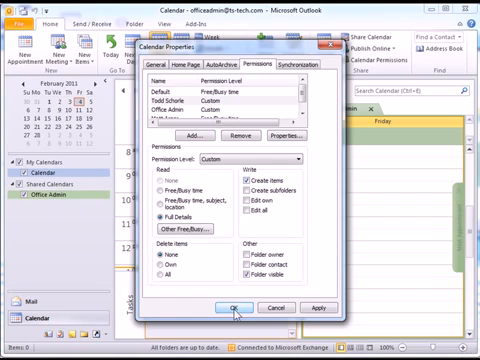
Save Todd's custom permissions and show both calendars side by side.
left_click(237, 305)
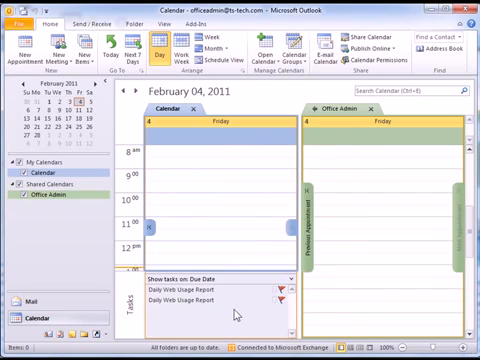
left_click(200, 318)
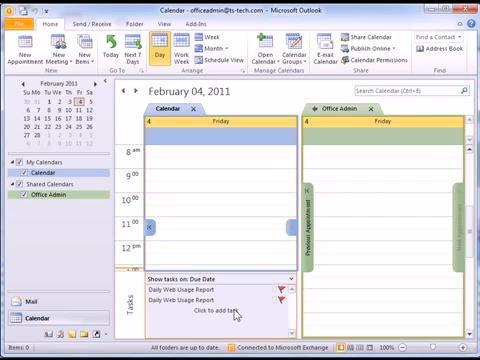